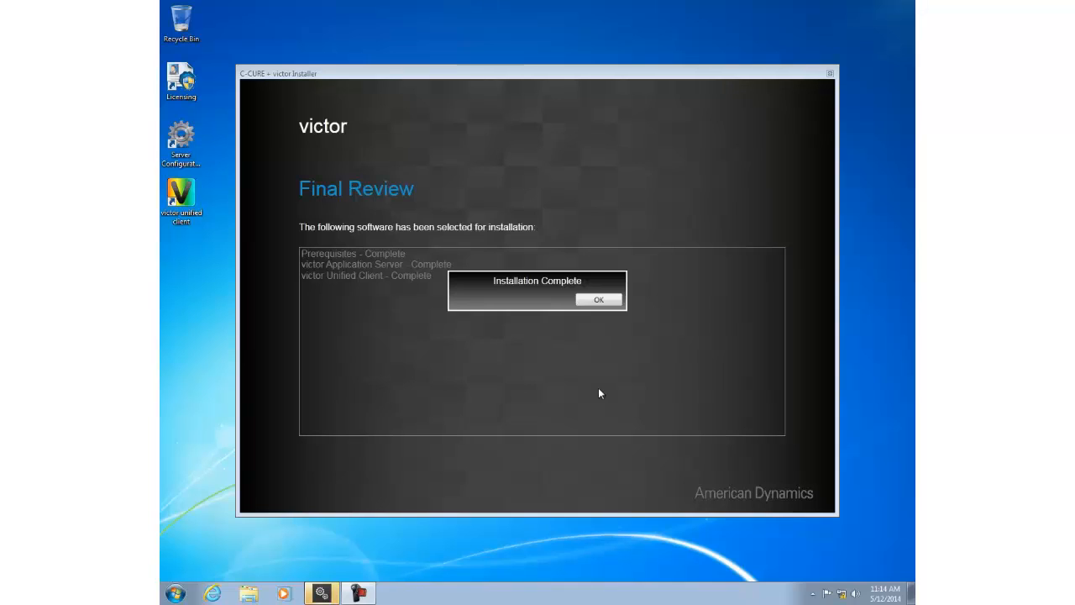
Step: Dismiss the victor Installer's Installation Complete message
click(599, 300)
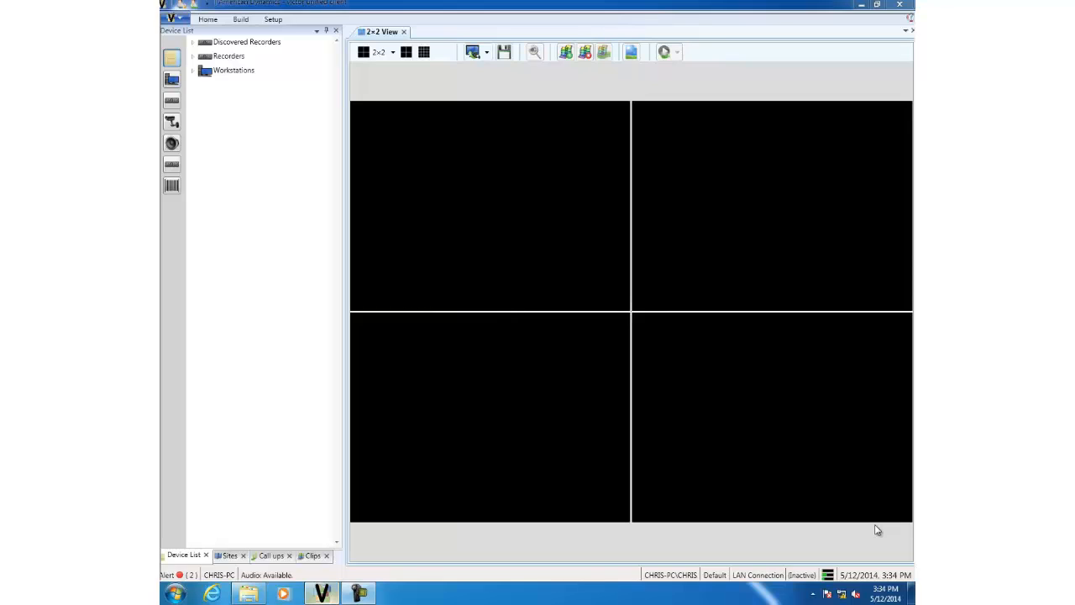
mouse_move(201, 47)
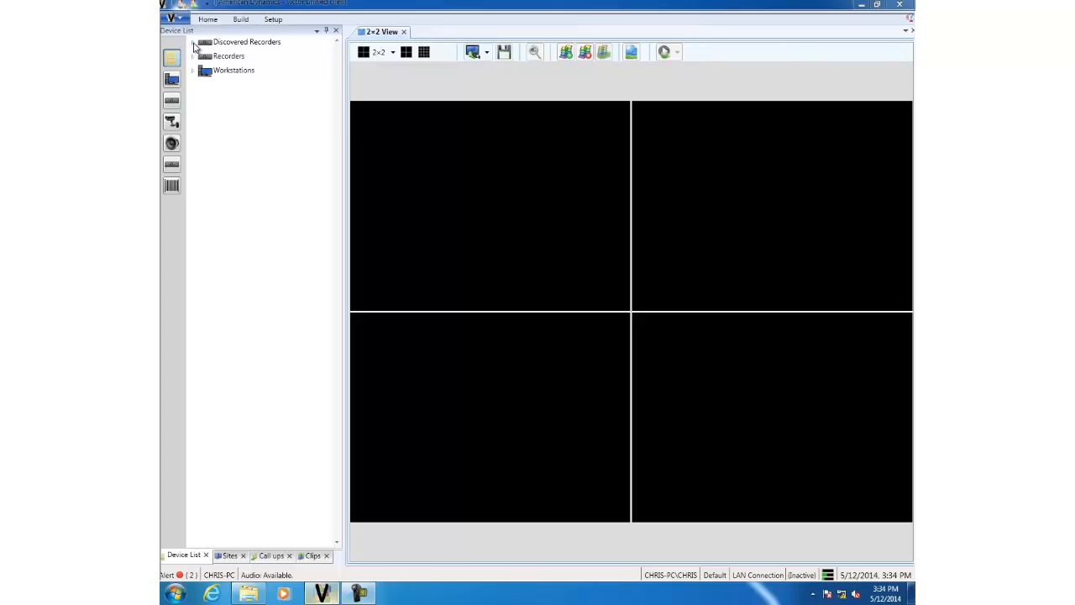
Step: Expand Discovered Recorders and Discovered VideoEdge Recorders to show 192.168.188.41, 192.168.188.150 and VE-MICRO
click(193, 42)
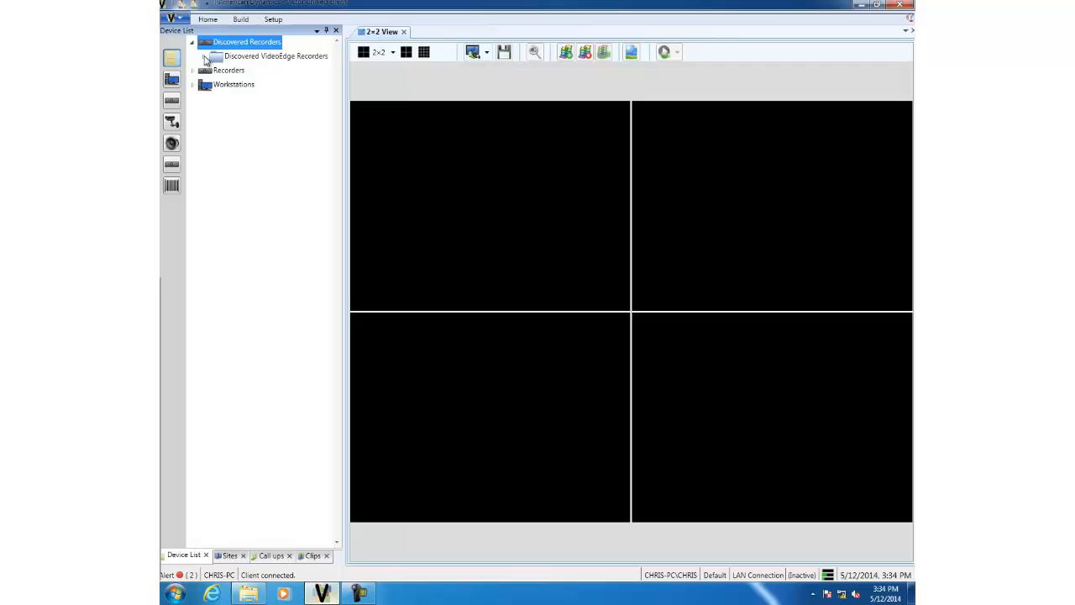
click(203, 56)
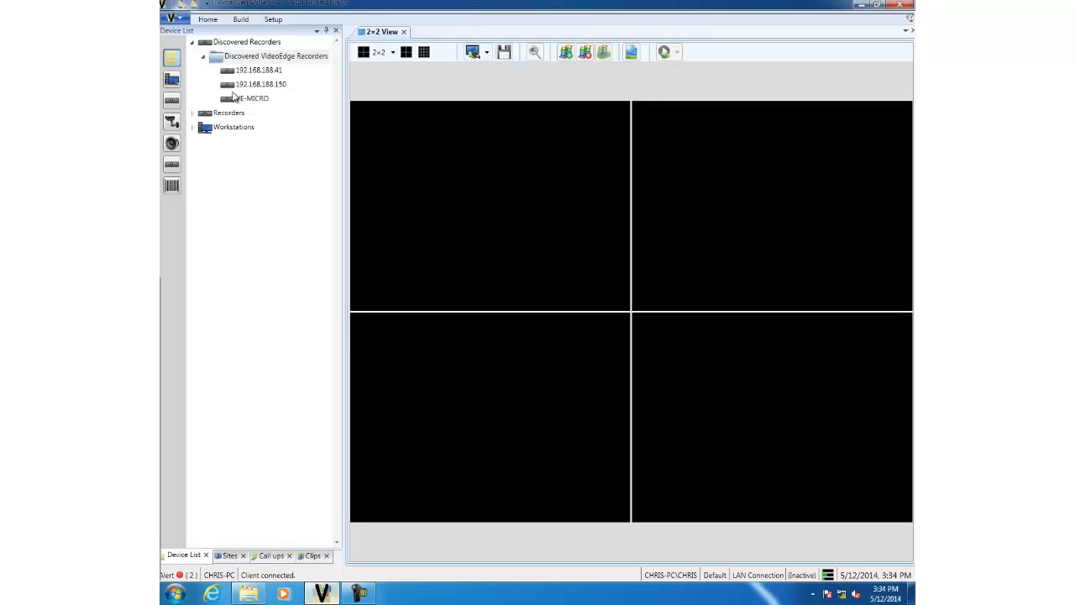
Step: Bring up VE-MICRO's context menu with Add, Ignore and Refresh options
right_click(250, 98)
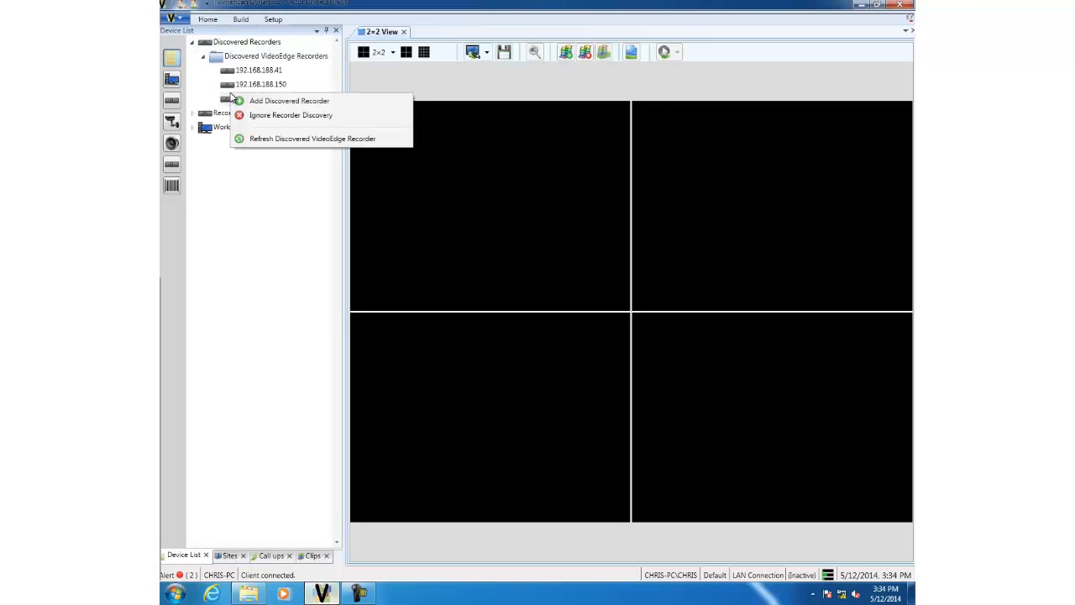
mouse_move(289, 101)
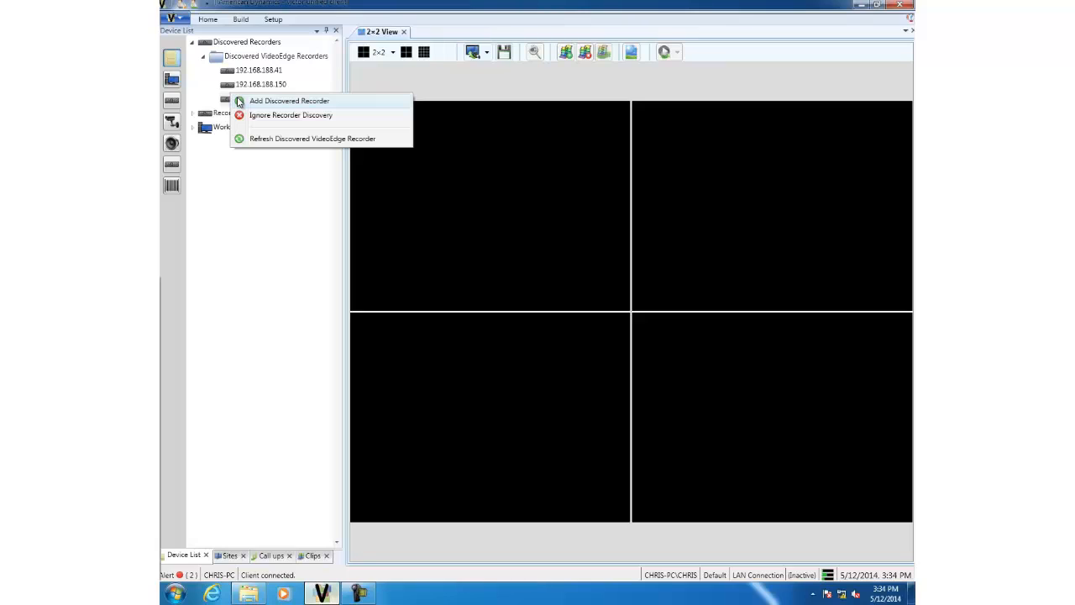
mouse_move(246, 138)
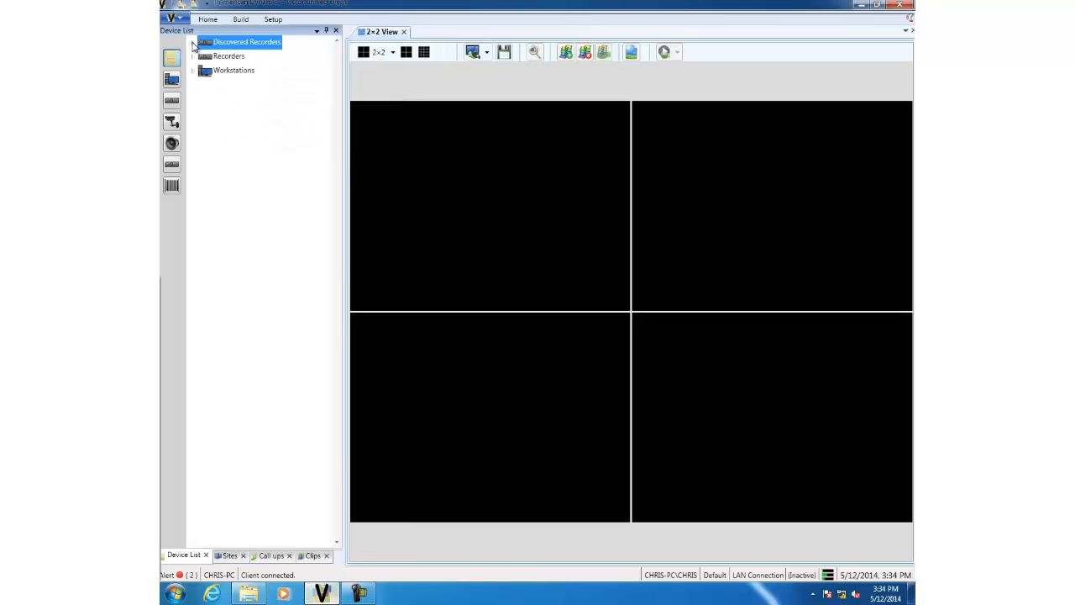
Step: Open the Device Discovery page listing the three discovered recorders
double_click(246, 41)
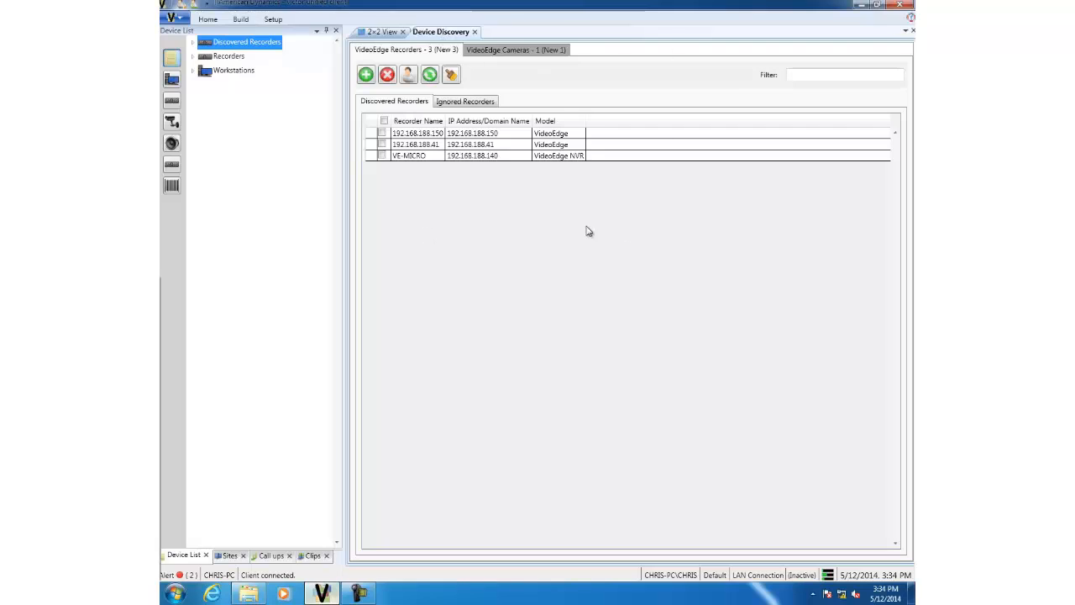
mouse_move(396, 165)
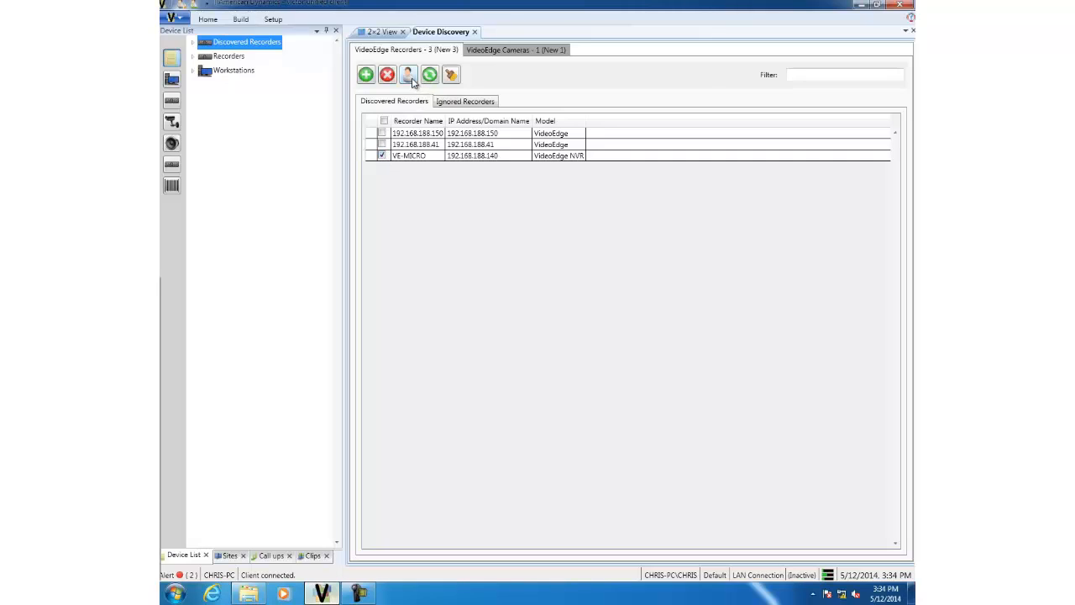
click(409, 75)
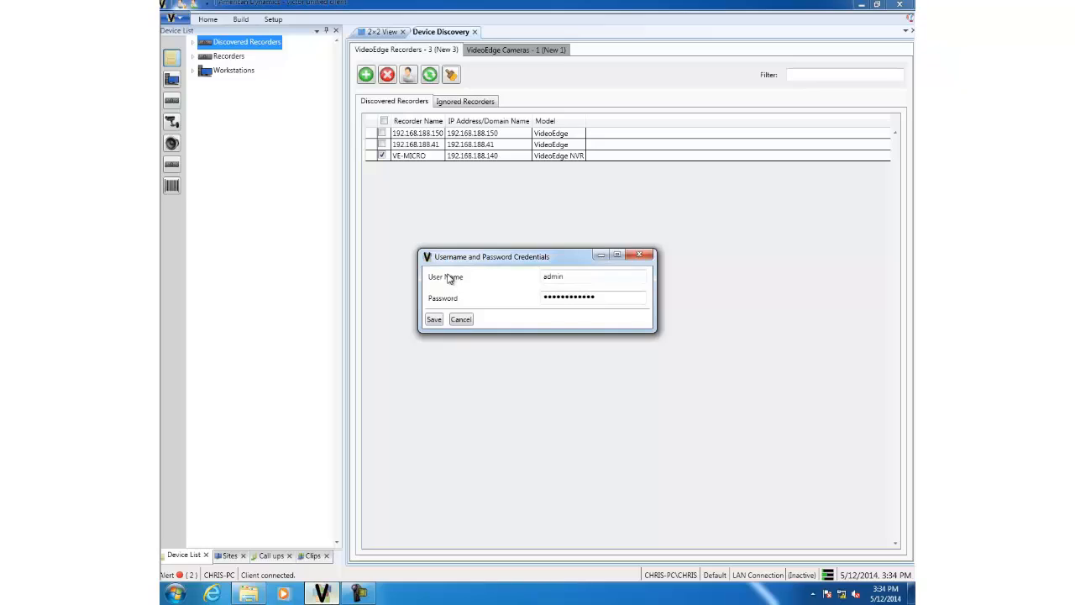
mouse_move(446, 285)
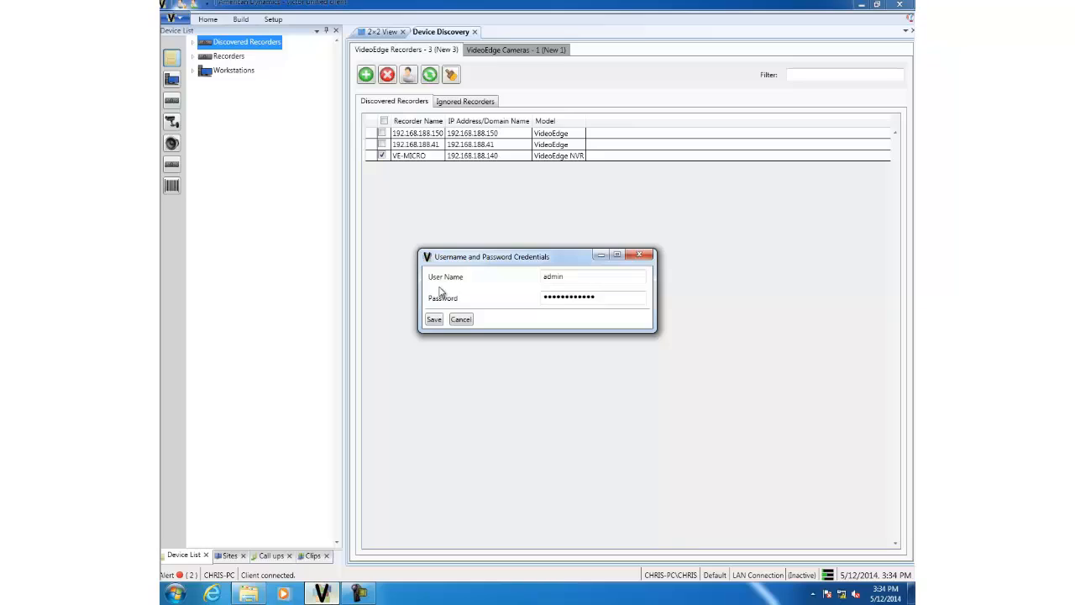
mouse_move(441, 292)
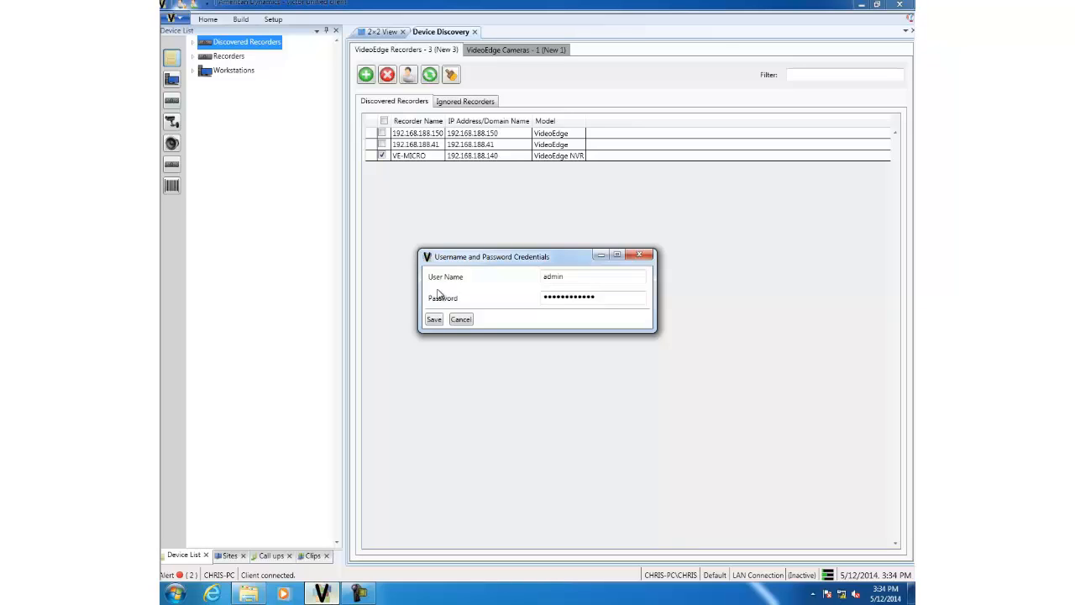
mouse_move(464, 332)
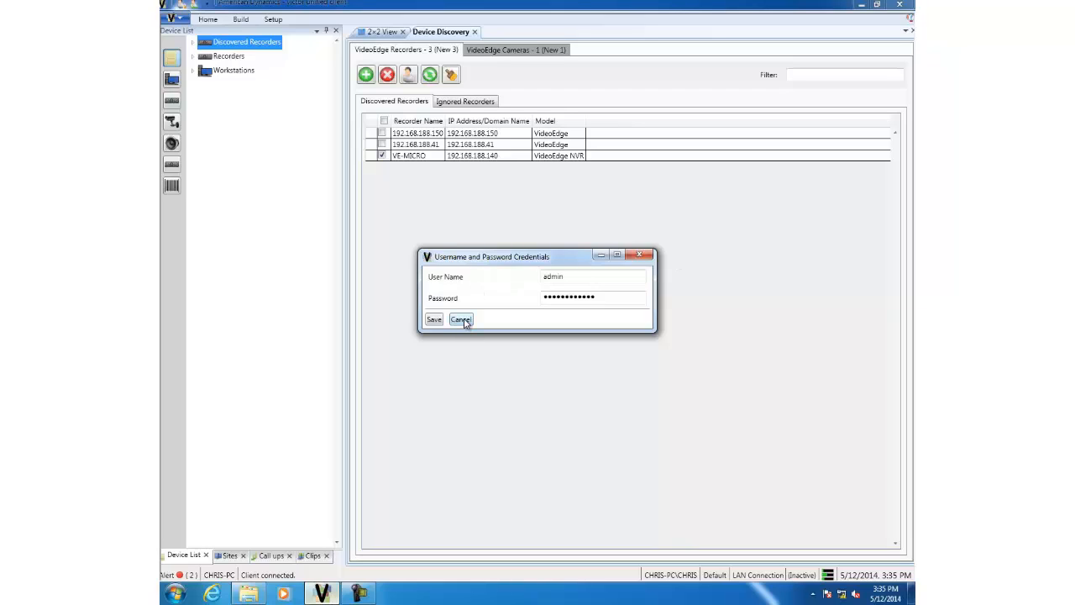
click(460, 319)
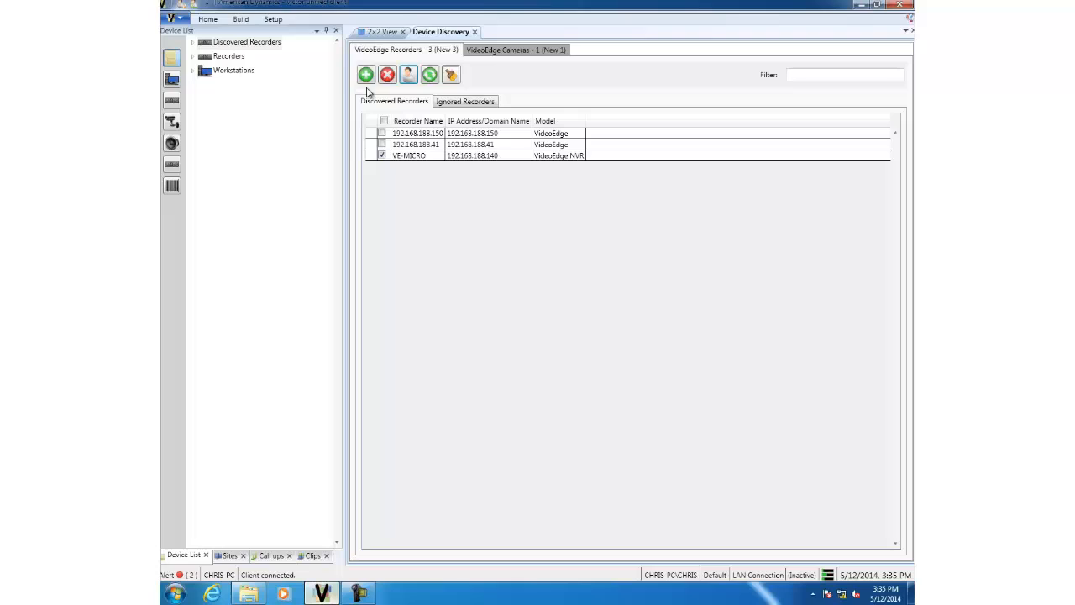
Step: Add the checked VE-MICRO recorder, then expand Recorders > VideoEdge showing VE-M451 and VideoEdge45
click(366, 74)
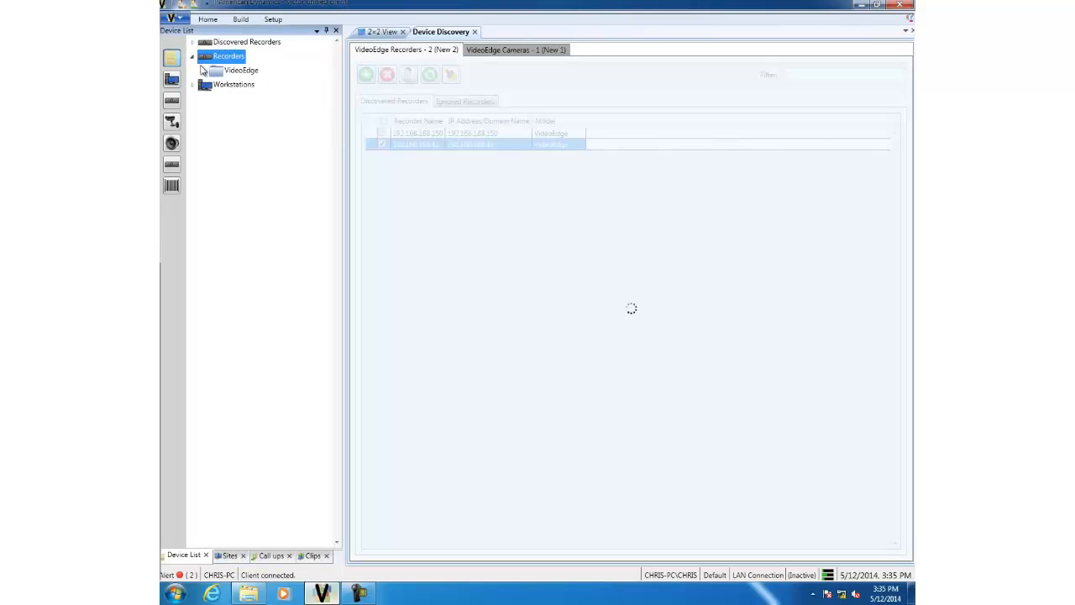
click(241, 69)
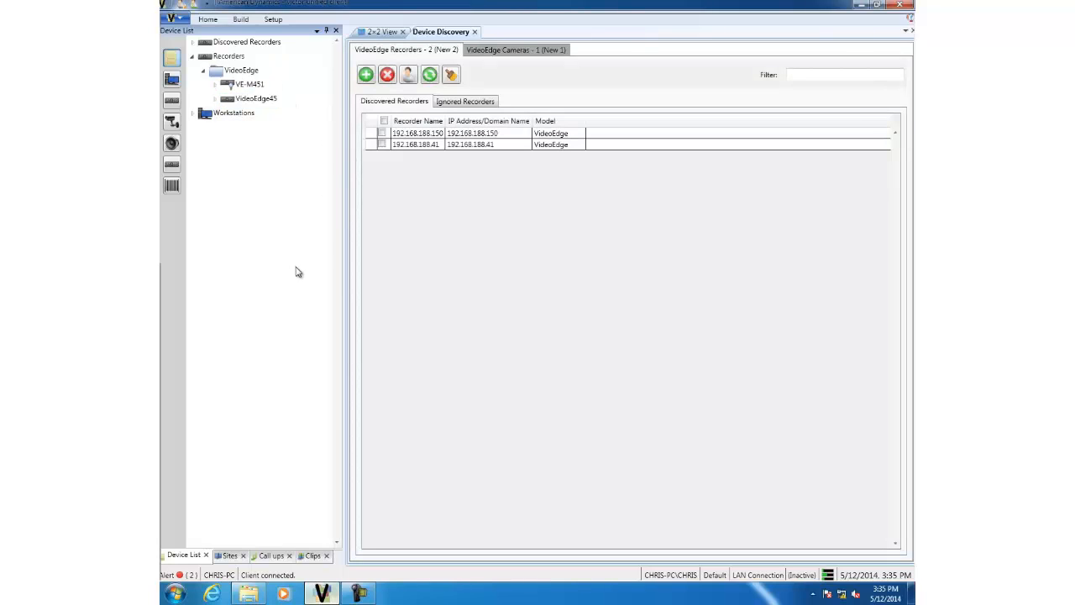
mouse_move(347, 229)
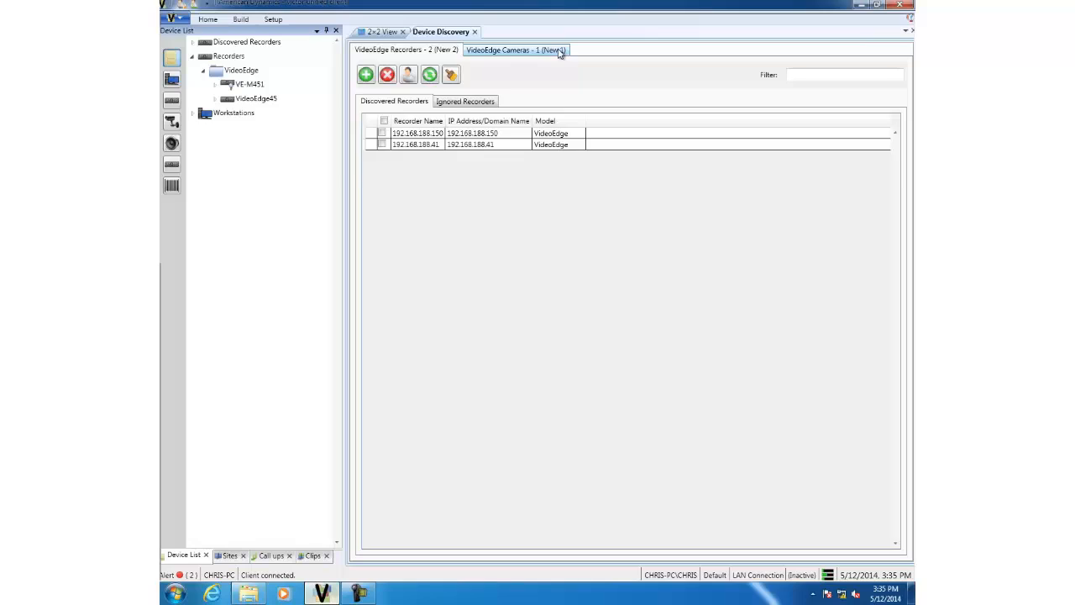
click(516, 50)
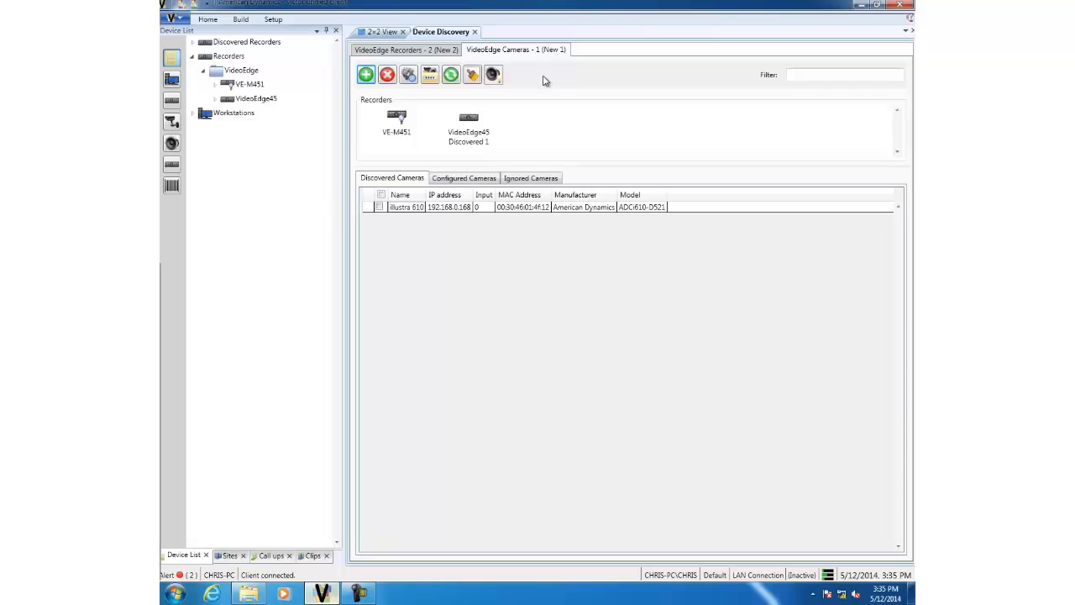
mouse_move(518, 110)
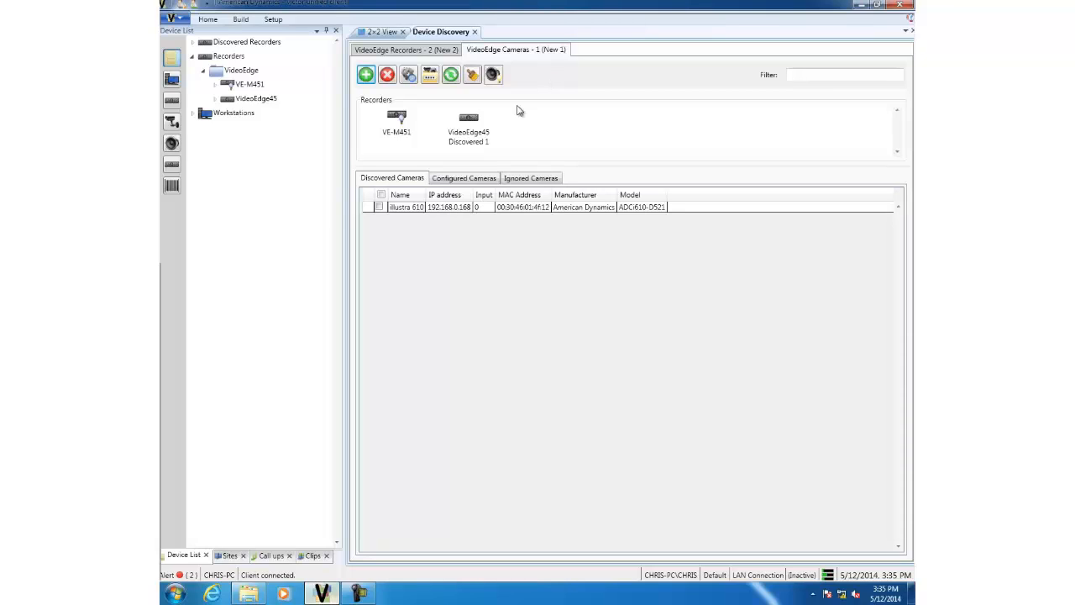
click(468, 126)
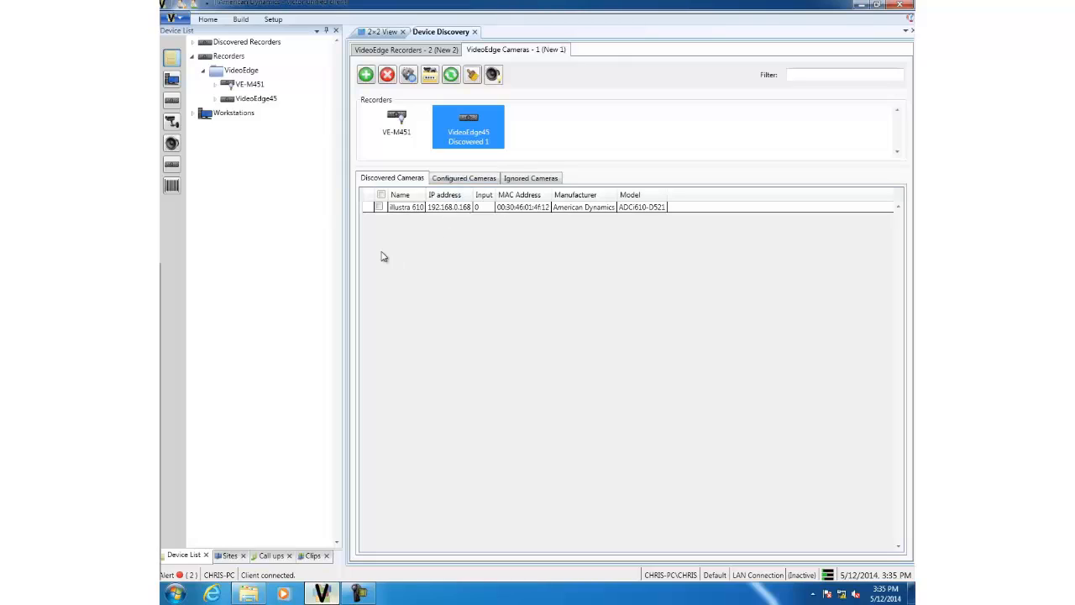
mouse_move(377, 248)
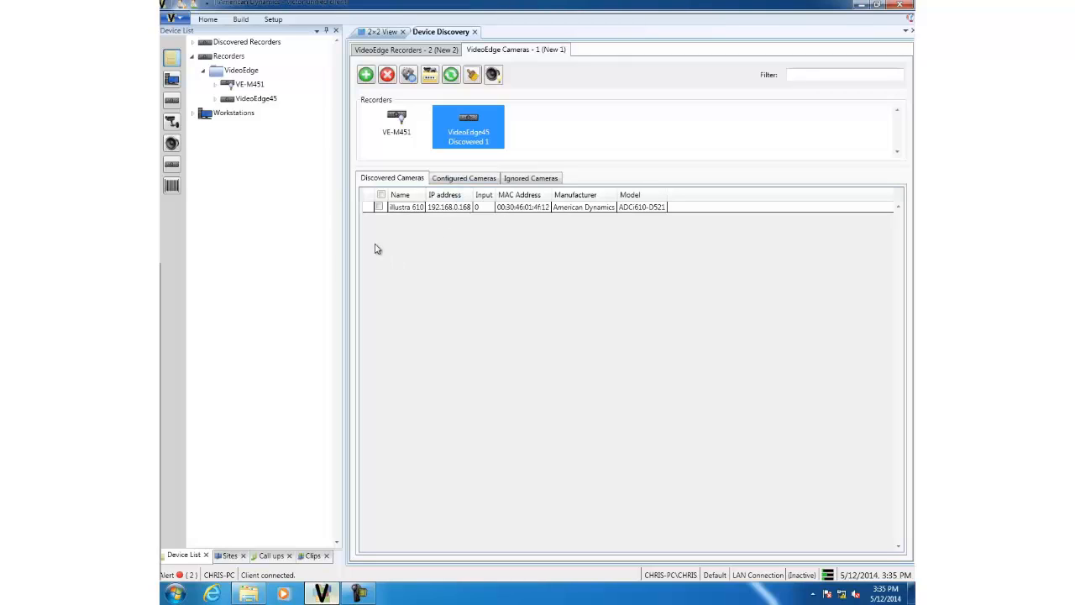
mouse_move(373, 242)
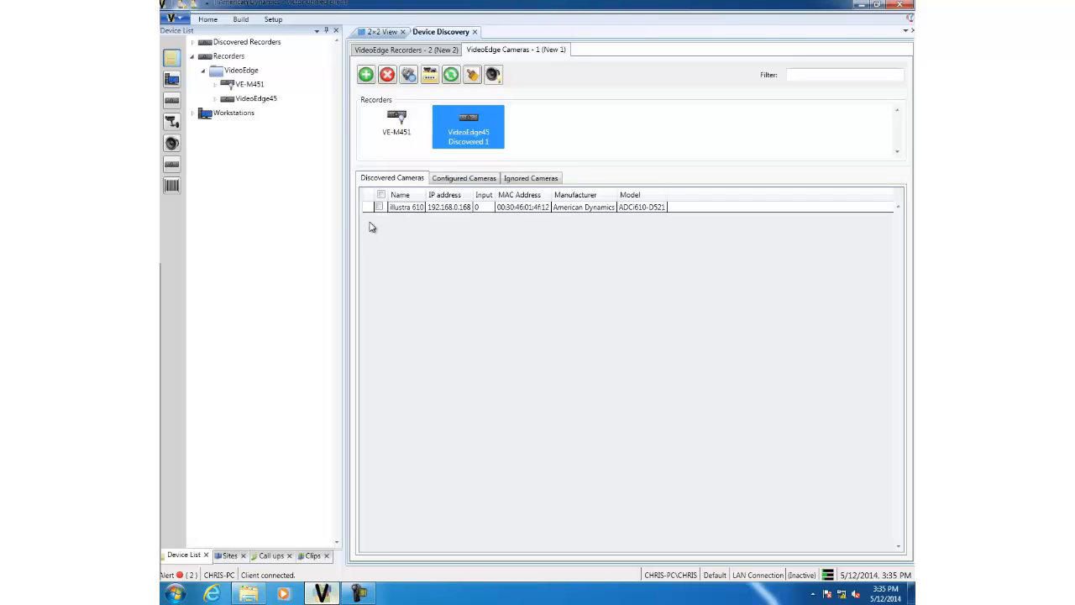
mouse_move(376, 219)
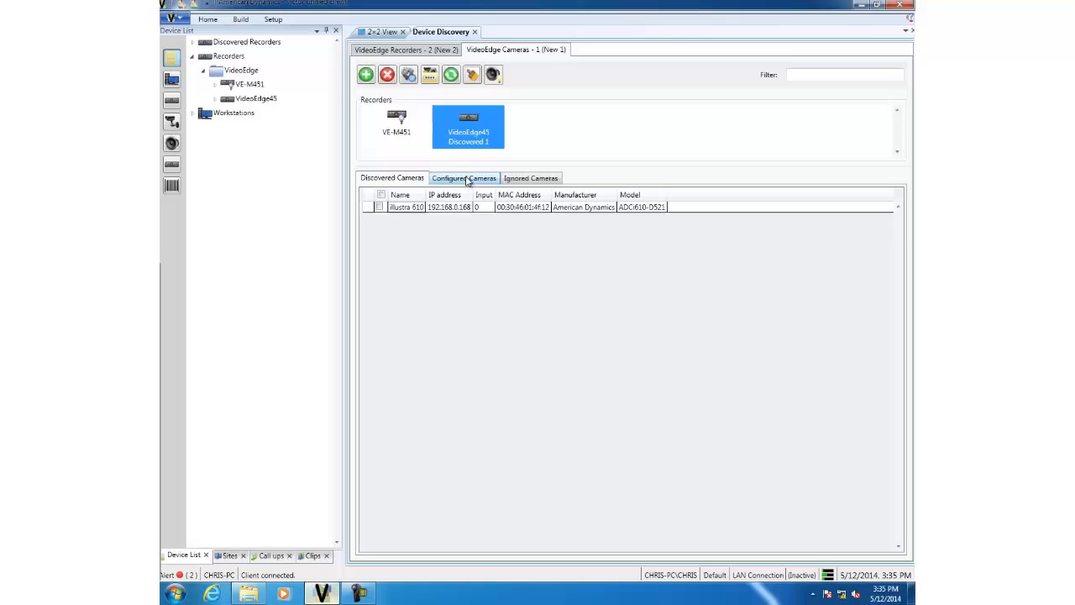
click(464, 178)
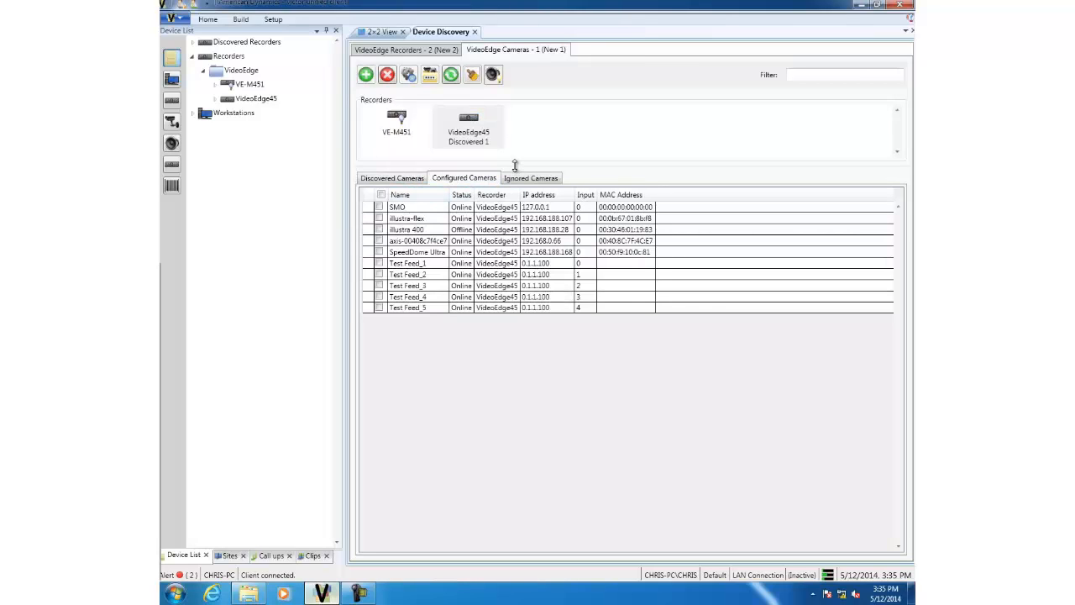
click(531, 177)
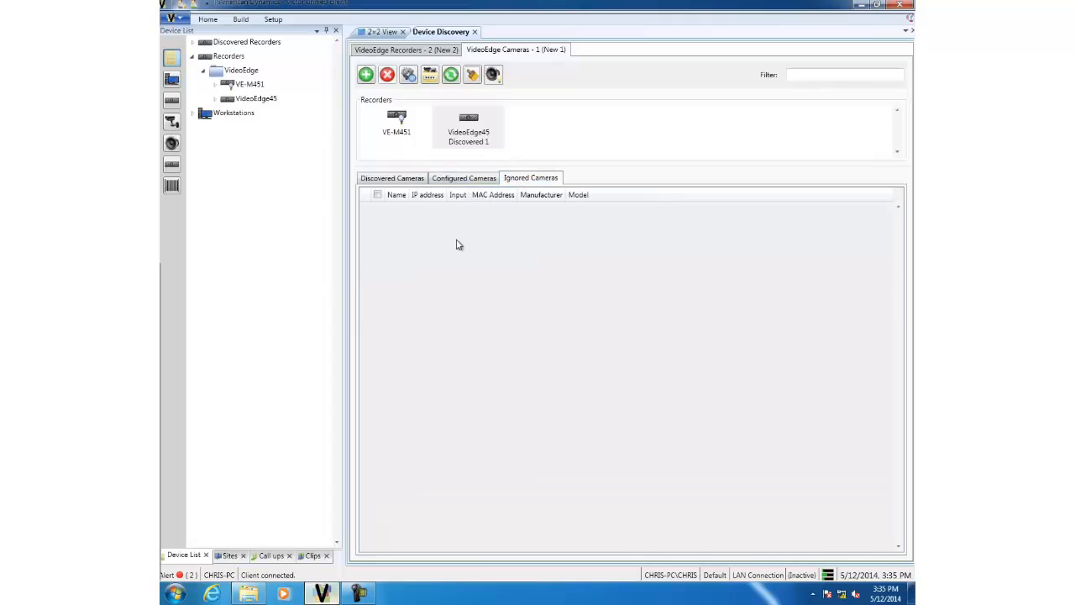
mouse_move(462, 255)
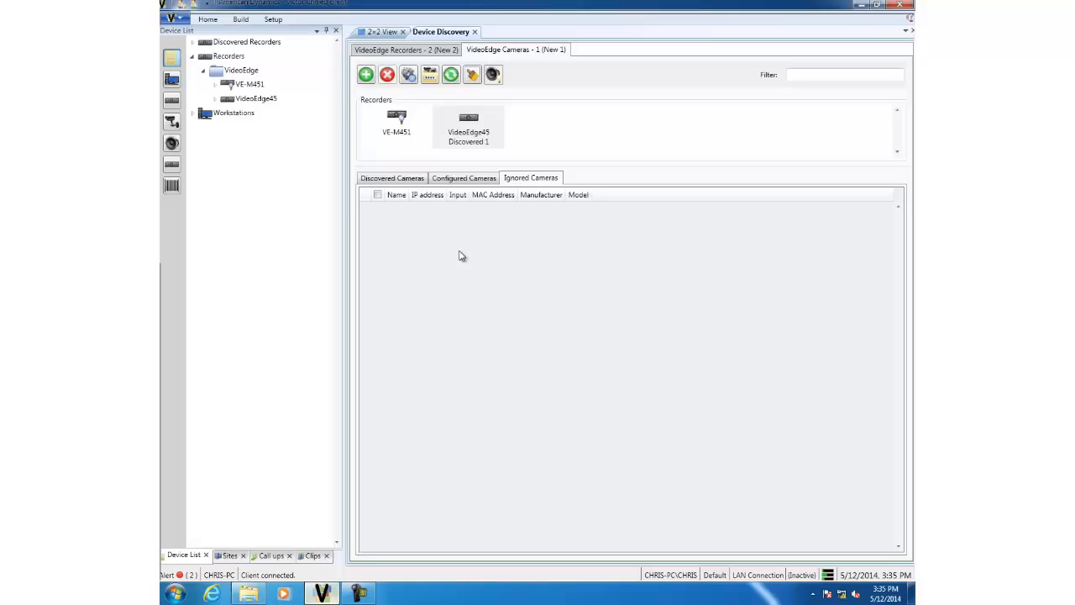
click(391, 177)
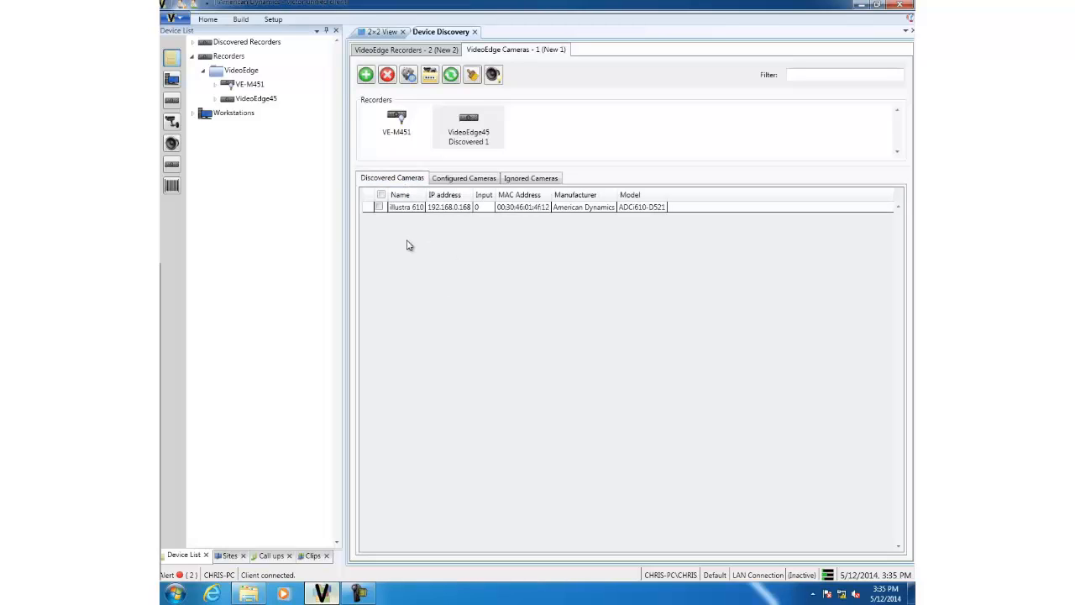
Step: Select and check the illustra 610 camera at 192.168.0.168 under VideoEdge45
click(378, 208)
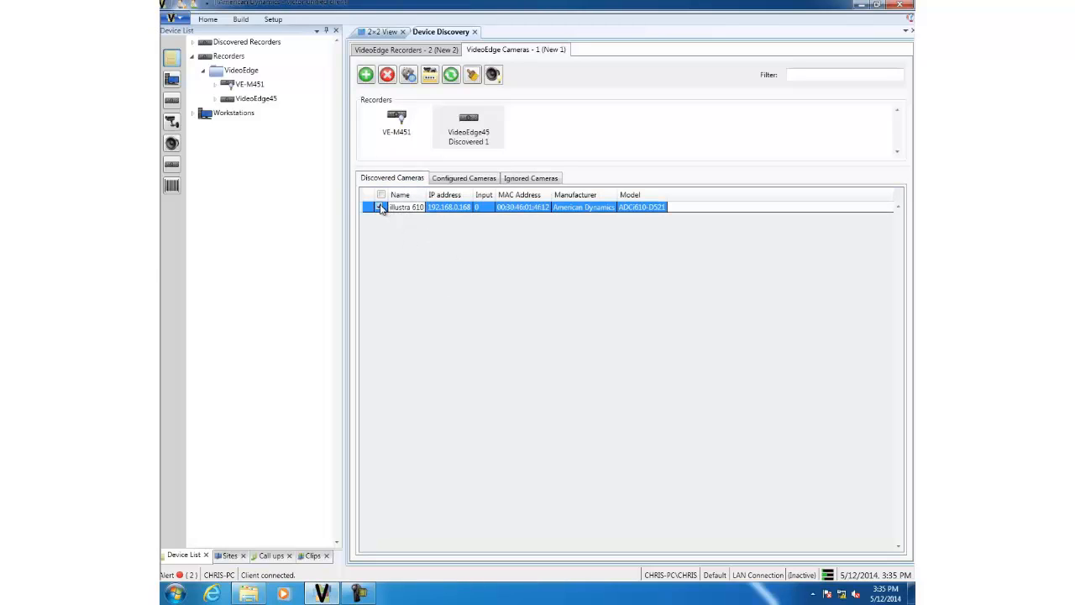
click(380, 208)
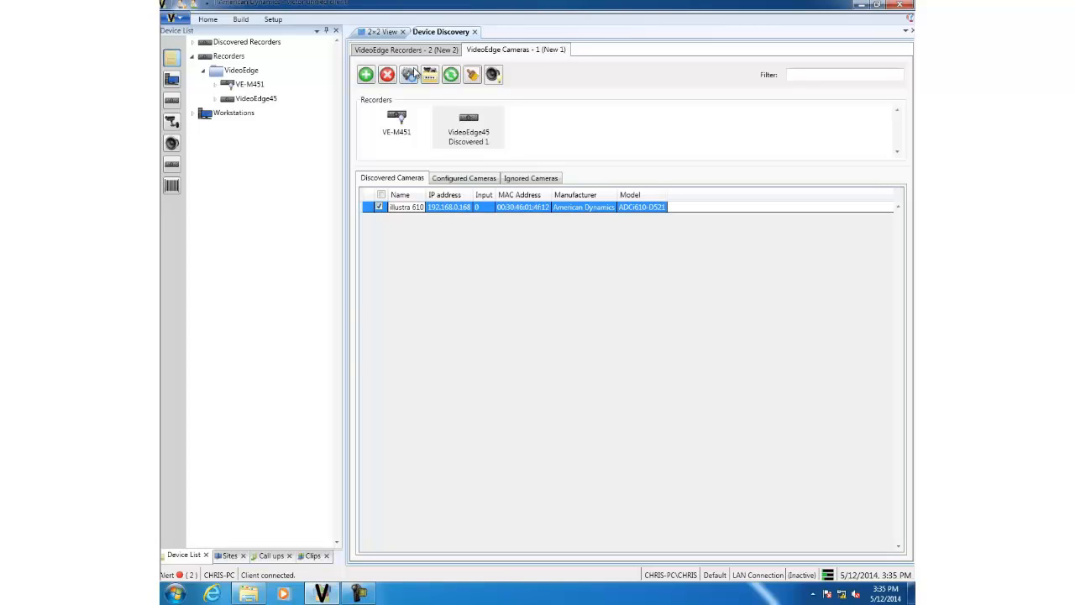
click(430, 75)
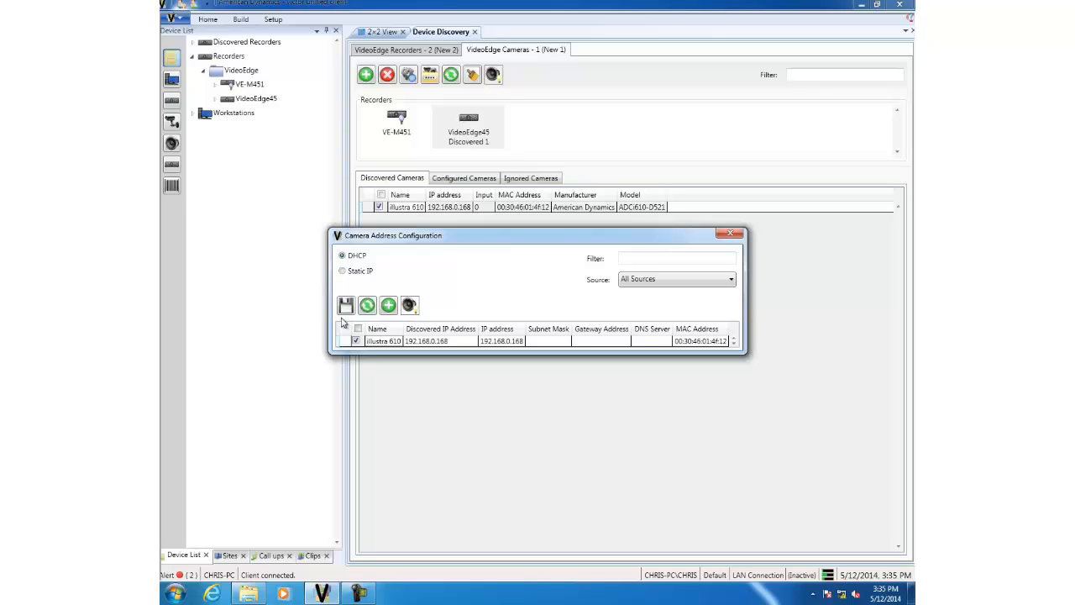
click(342, 271)
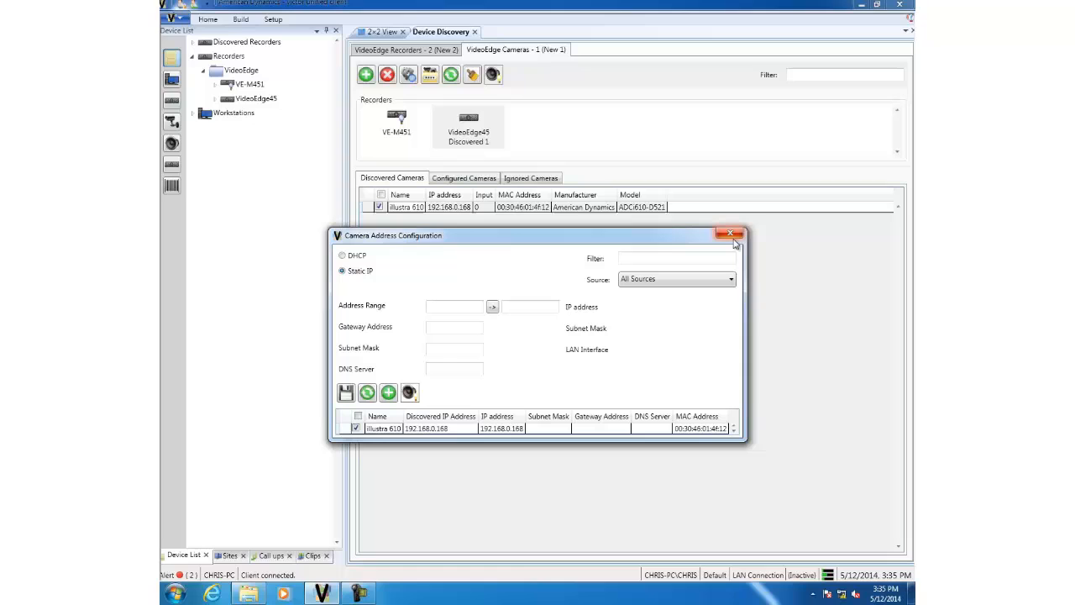
click(730, 234)
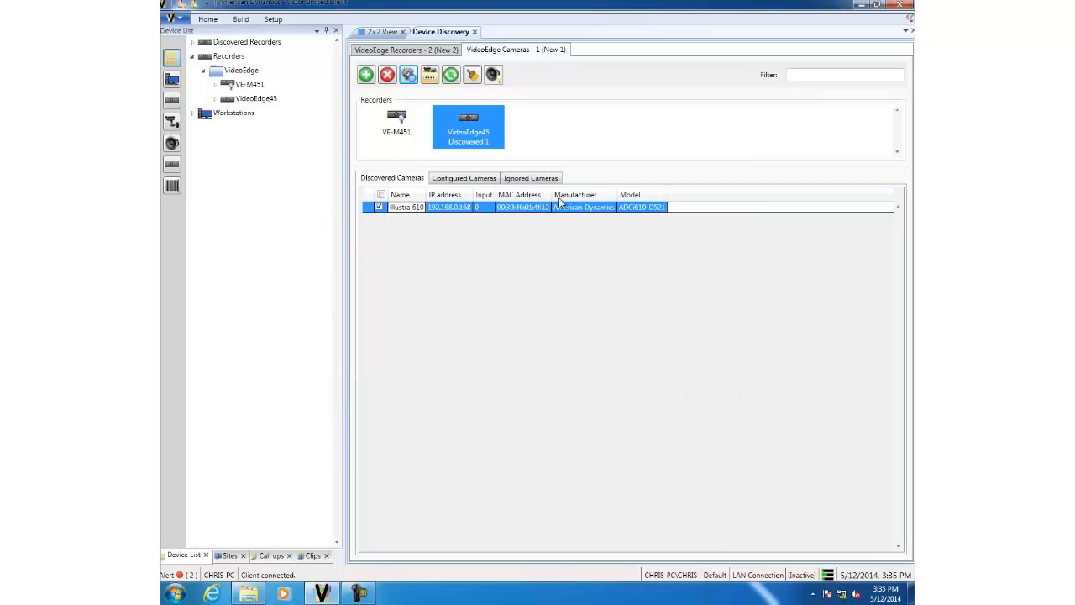
Step: Open the Create Password Group dialog from the toolbar
click(429, 75)
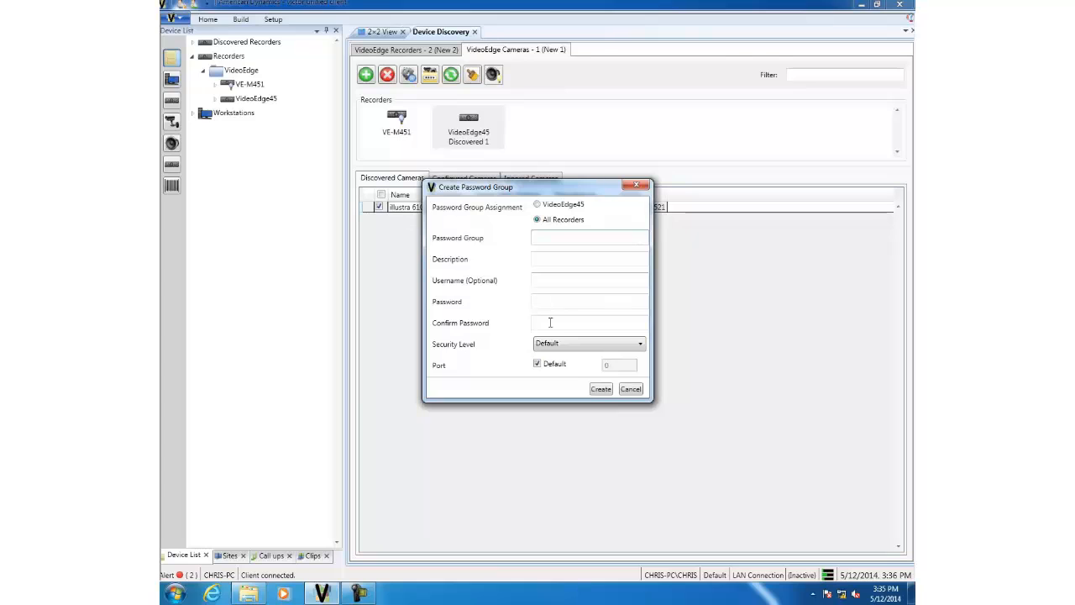
mouse_move(530, 359)
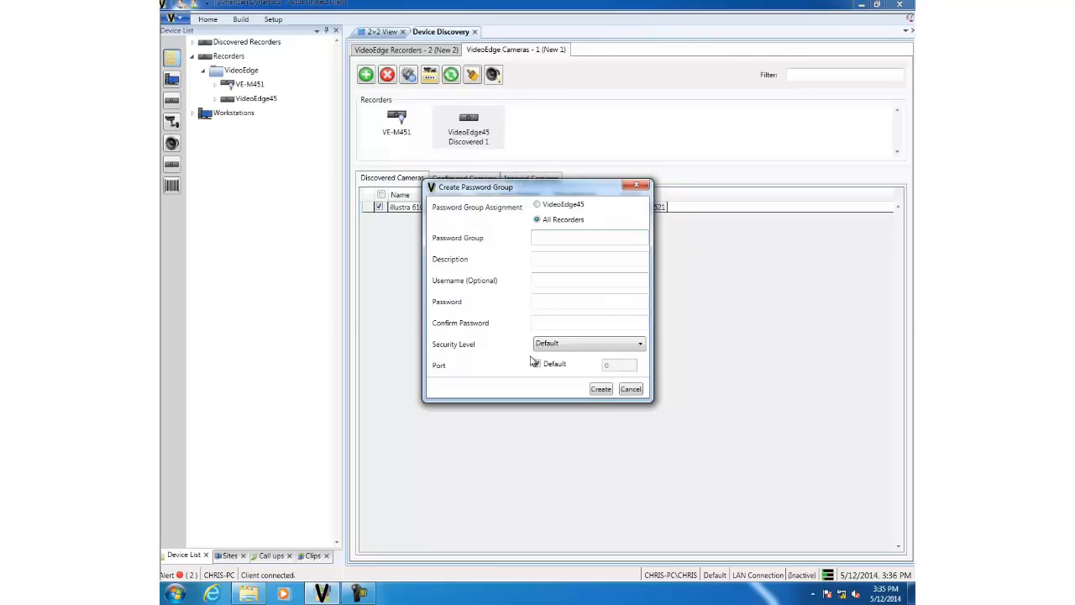